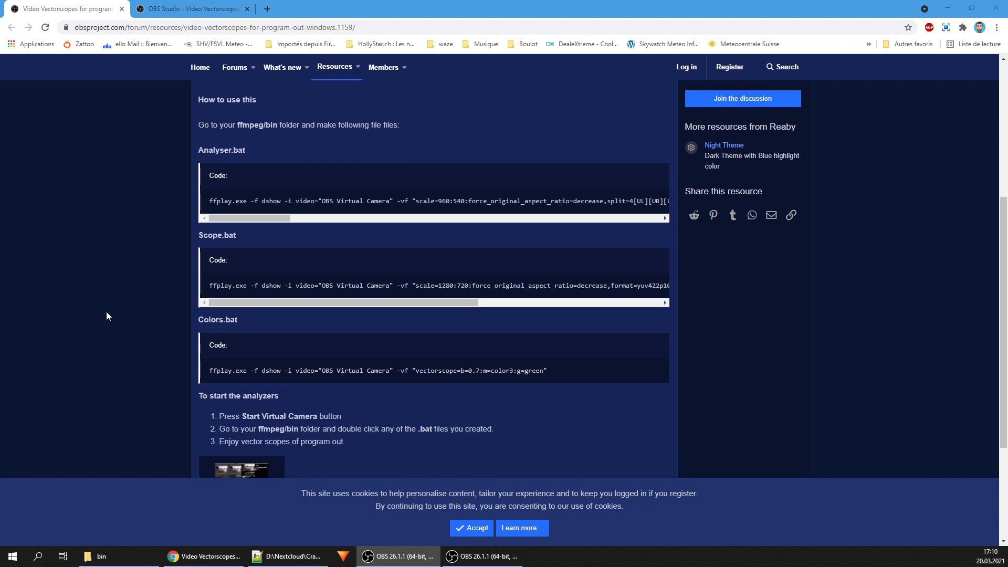
pyautogui.moveTo(174, 204)
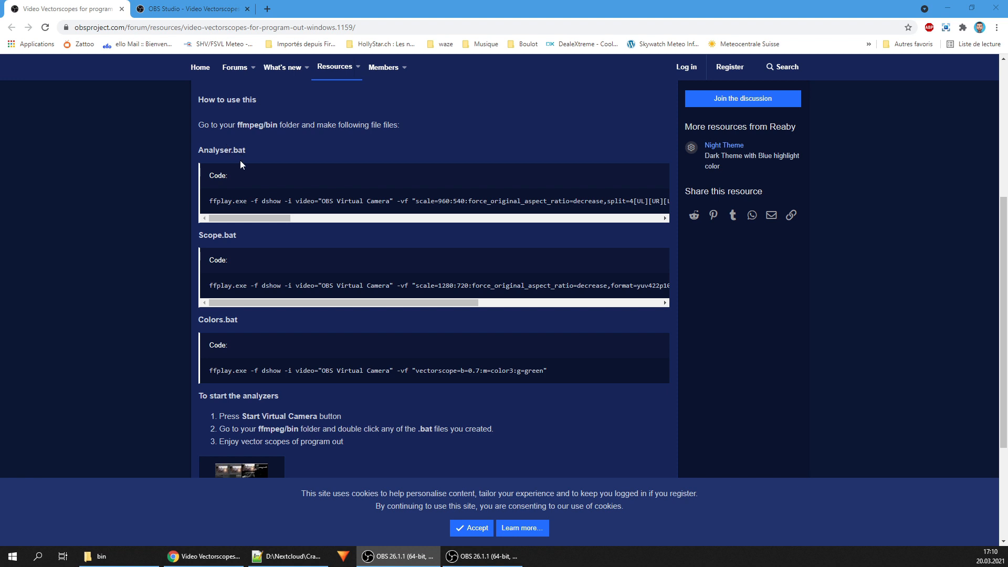
pyautogui.moveTo(160, 495)
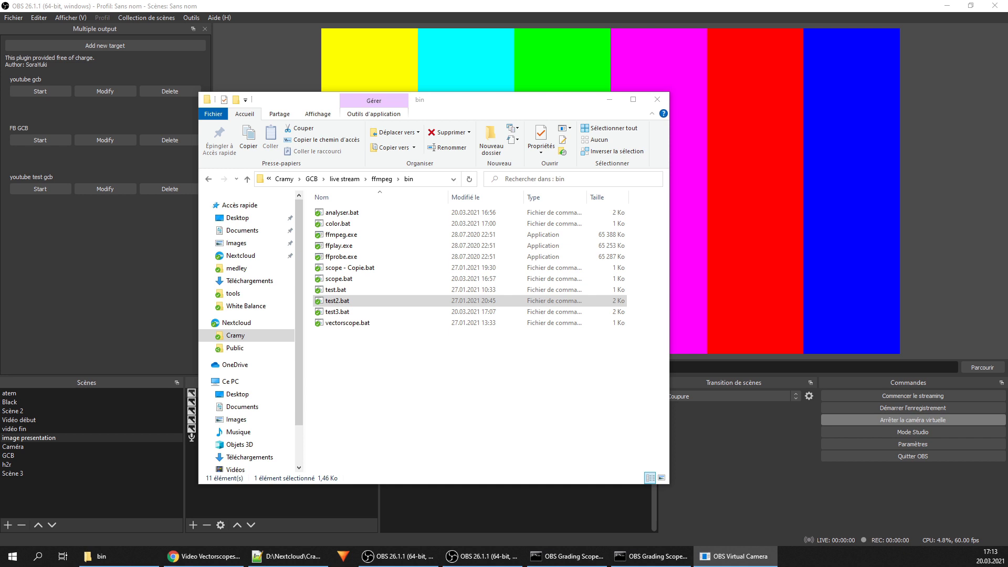
# Run the ffplay .bat to show the Virtual Camera's waveform and vectorscope maximized, then close it
pyautogui.click(734, 556)
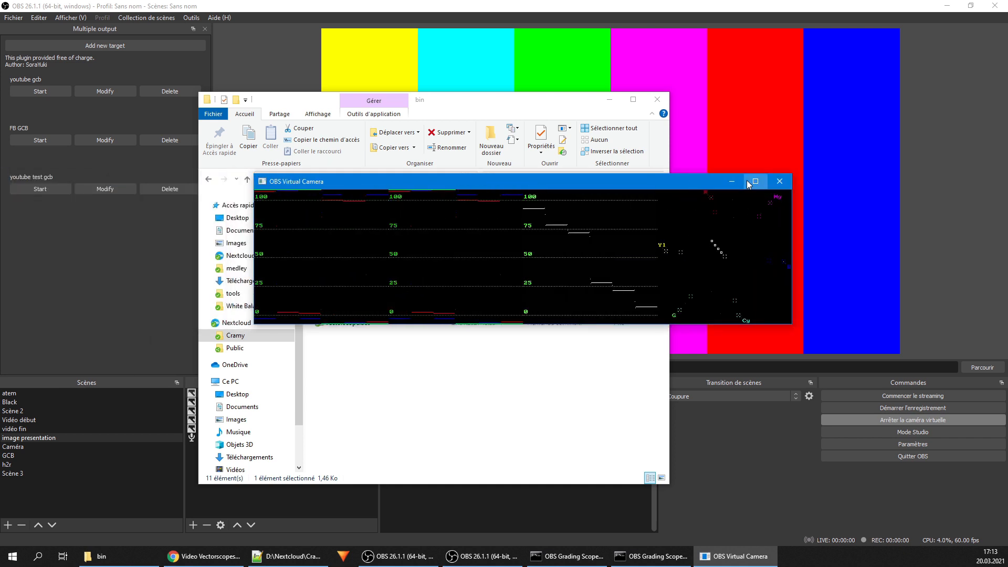
pyautogui.click(753, 181)
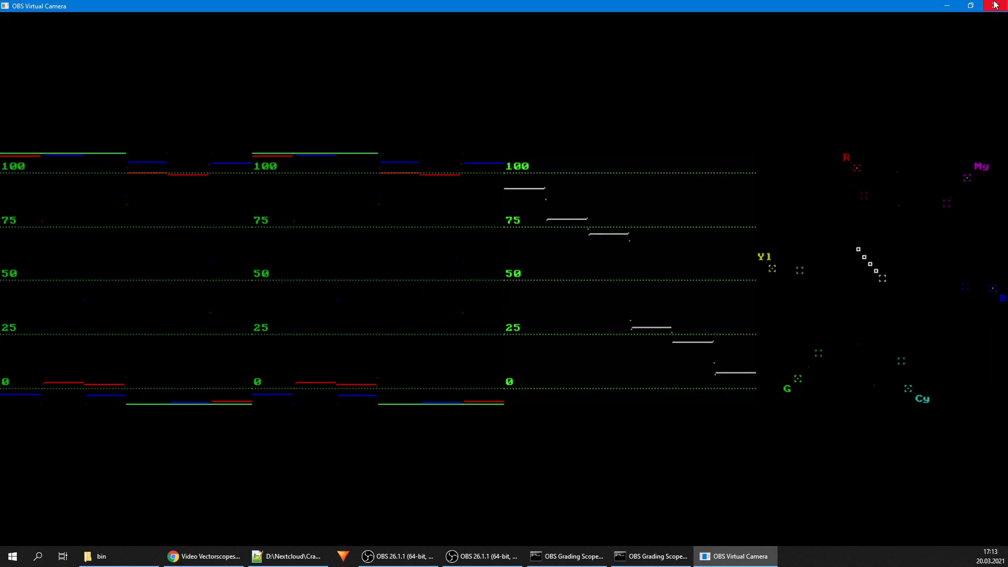
pyautogui.moveTo(995, 5)
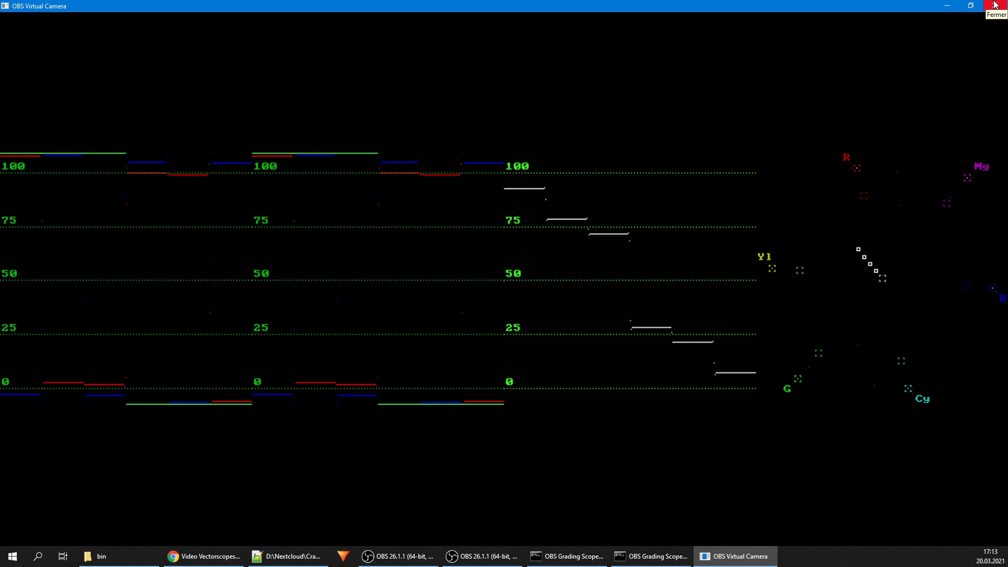
pyautogui.click(995, 5)
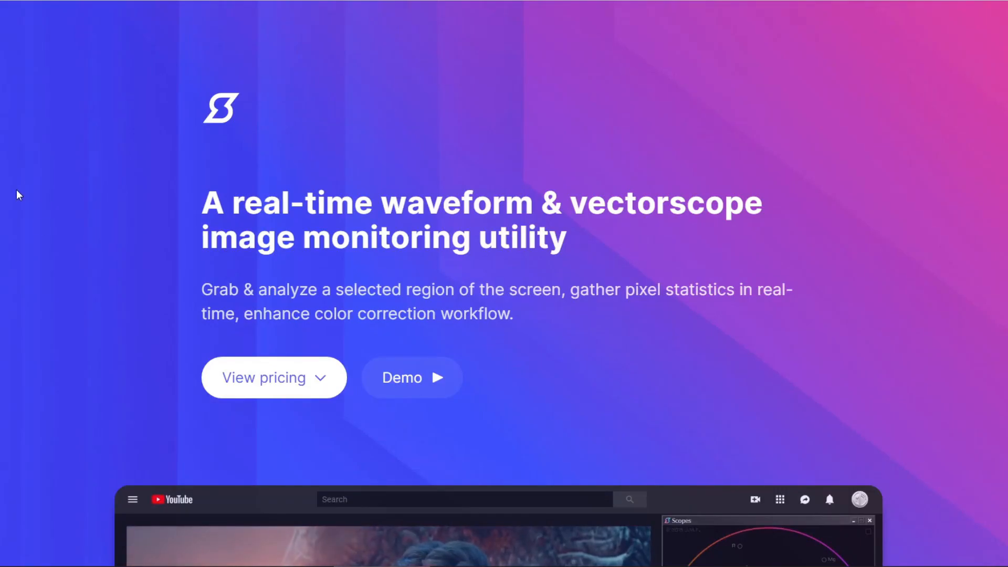
# Scroll the Scopes landing page down to the vectorscope/waveform demo video and feature list
pyautogui.scroll(-3)
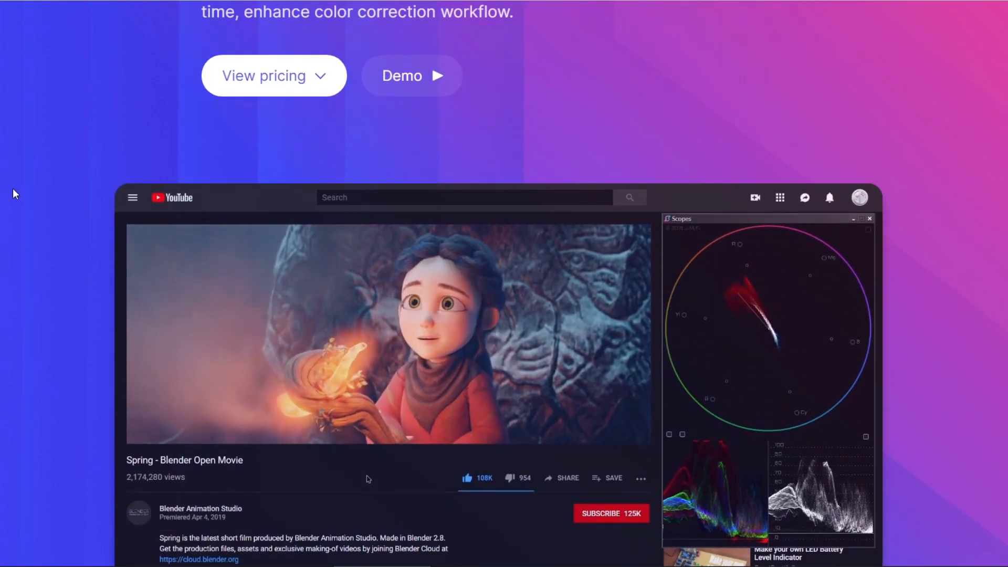
pyautogui.scroll(-3)
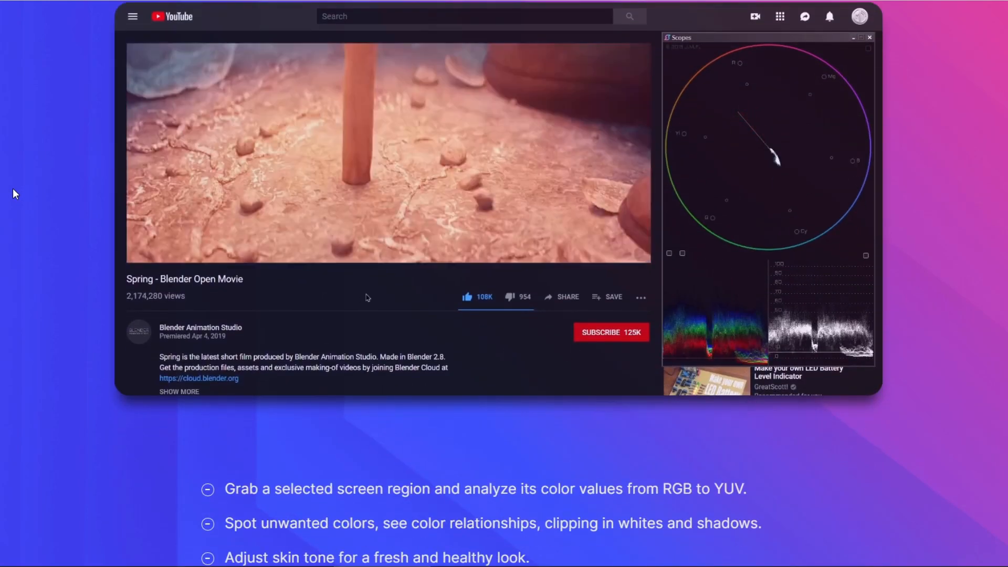